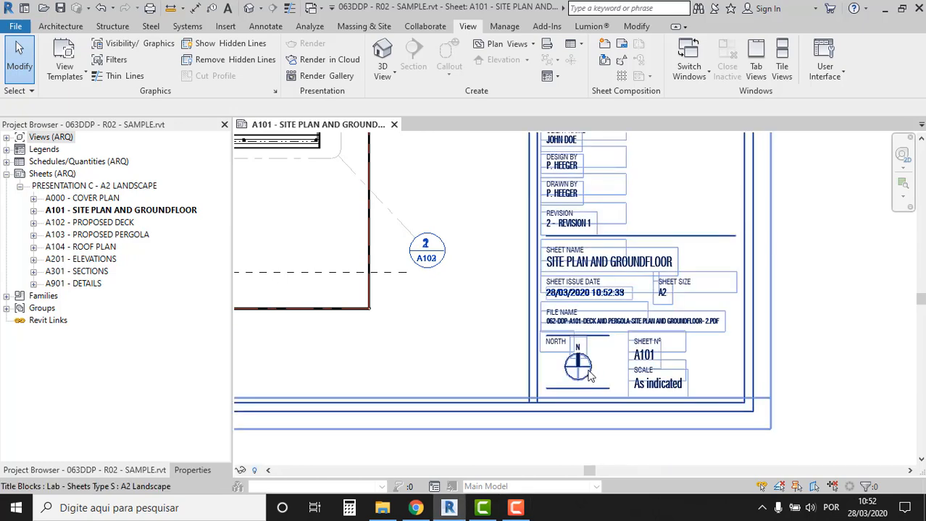
Change the A101 title block's North Angle type parameter from 90° to 15°.
click(578, 365)
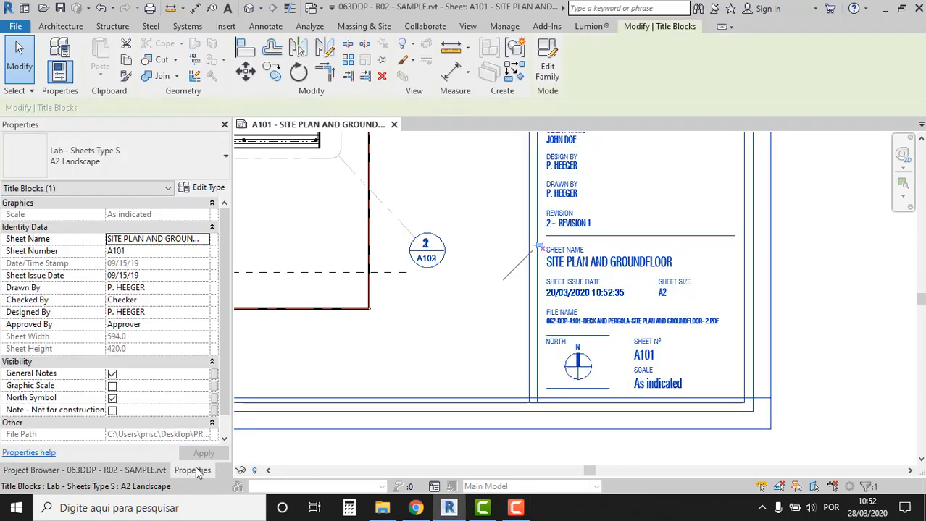
scroll(down, 3)
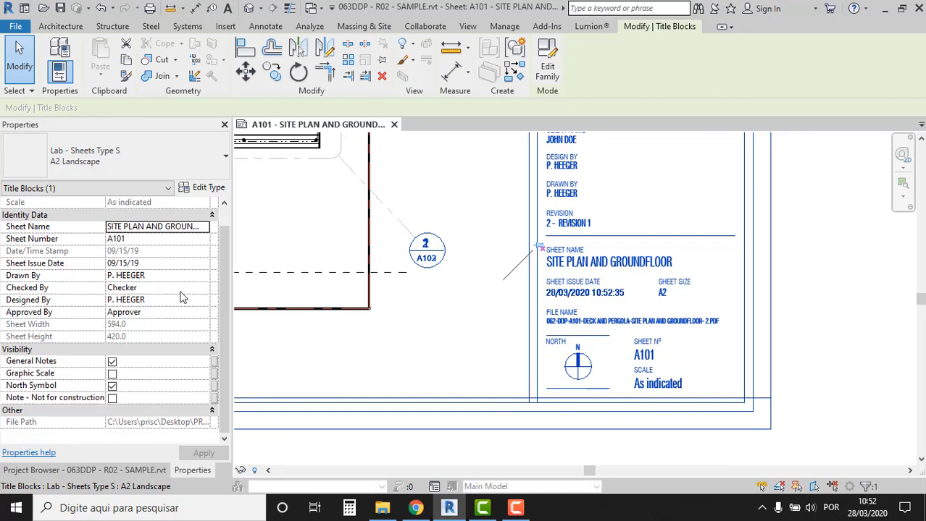
click(207, 188)
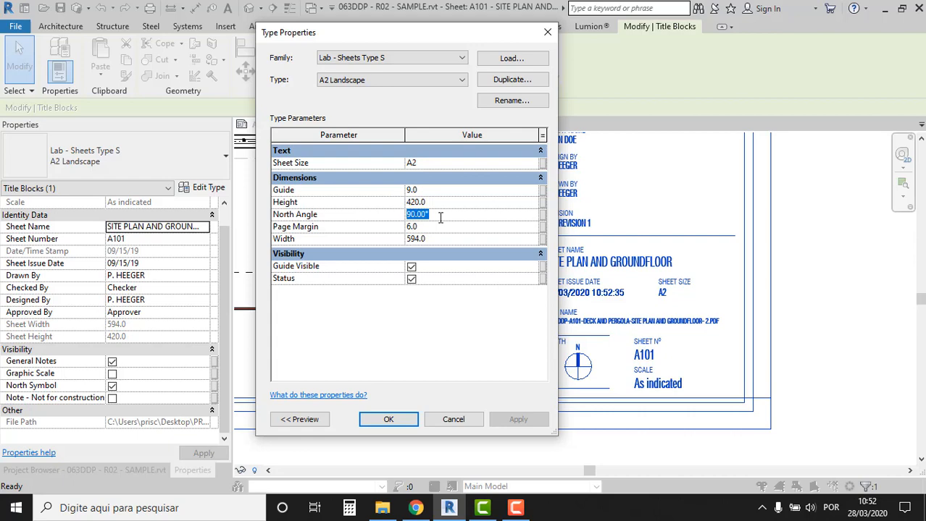
text(15)
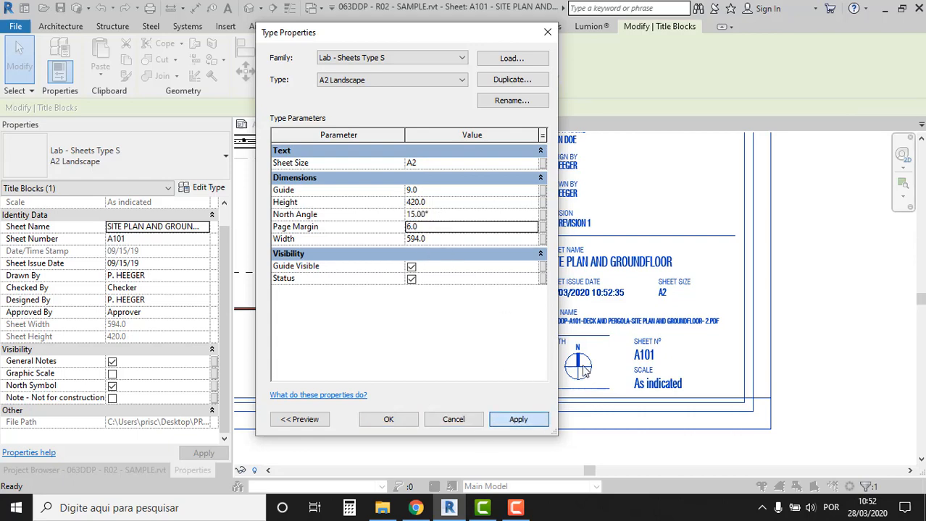
click(388, 419)
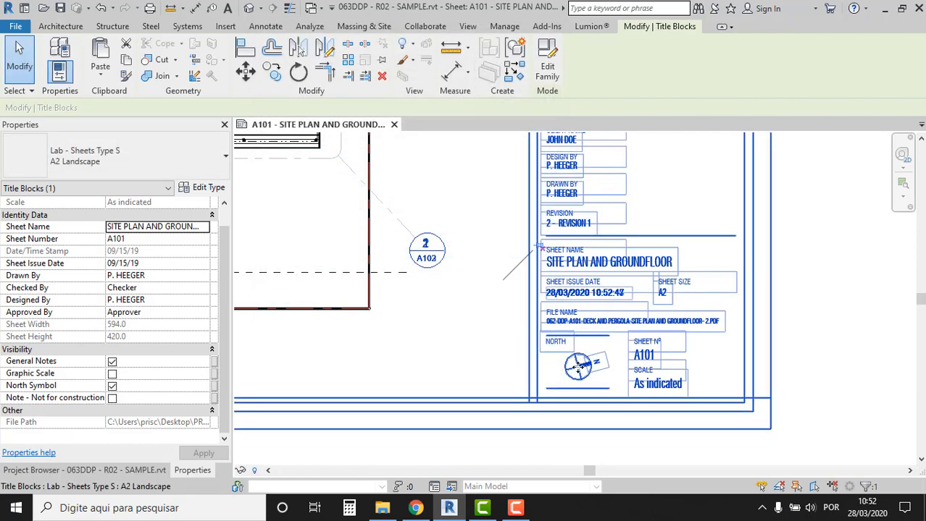
click(468, 27)
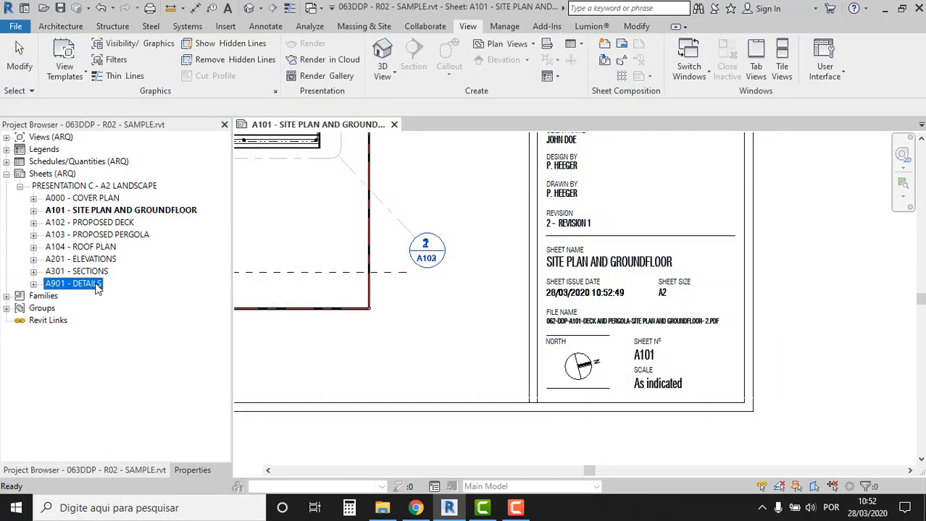
Open sheet A901 - DETAILS from the Project Browser.
double_click(69, 284)
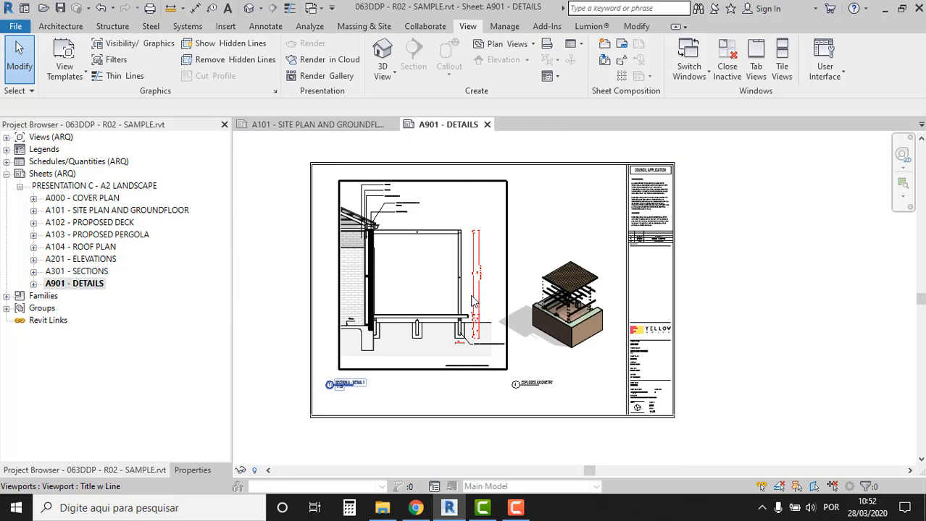
click(382, 508)
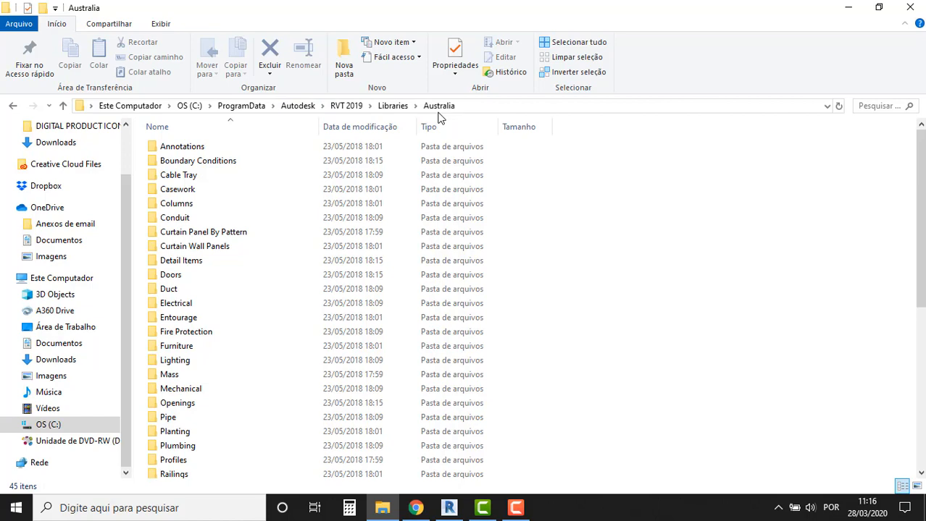
Browse Annotations > General and open North Arrow-1.rfa in the family editor.
click(181, 146)
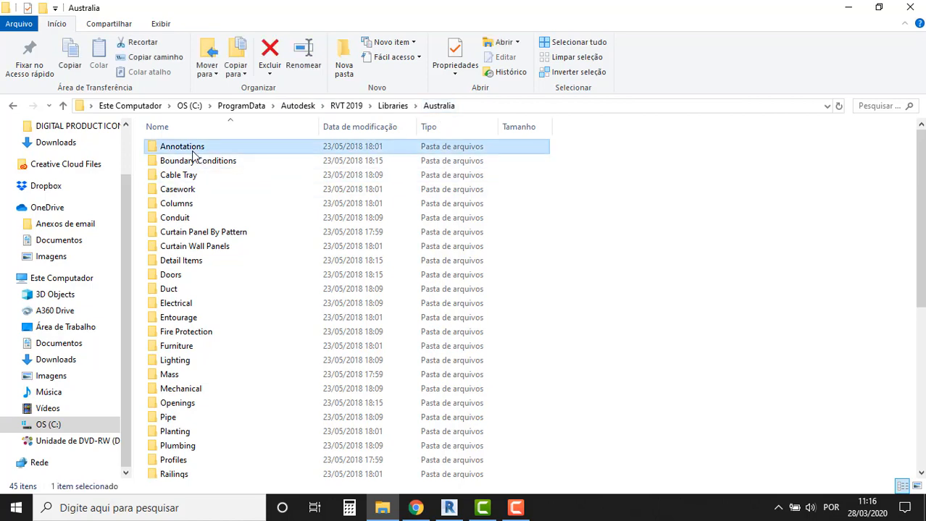
double_click(181, 147)
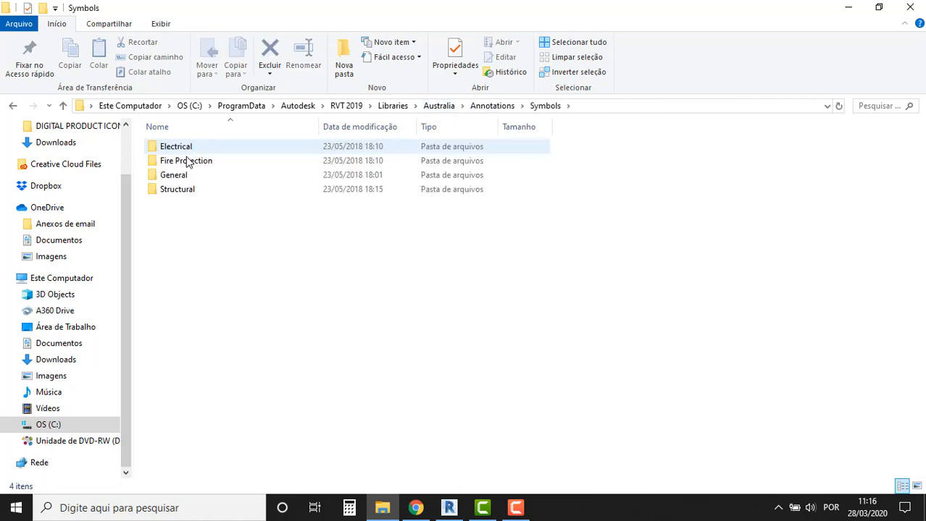
double_click(173, 175)
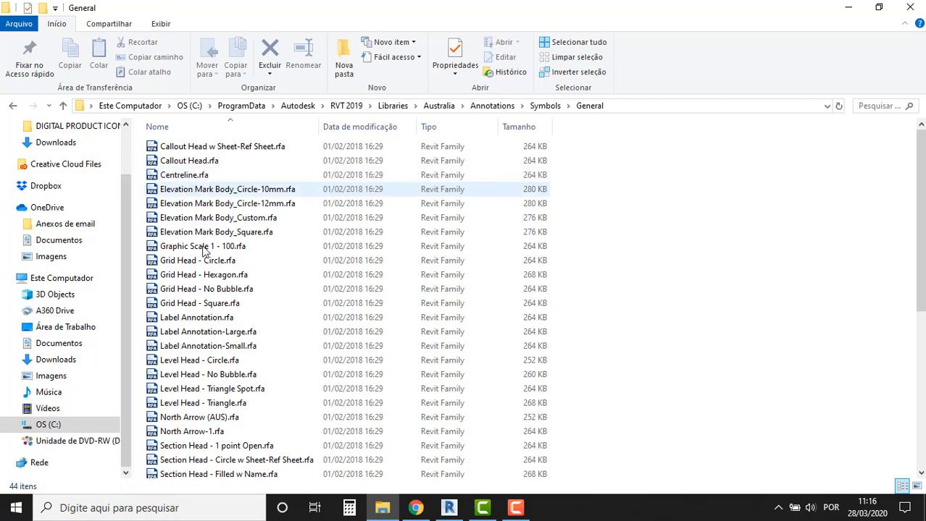
click(191, 431)
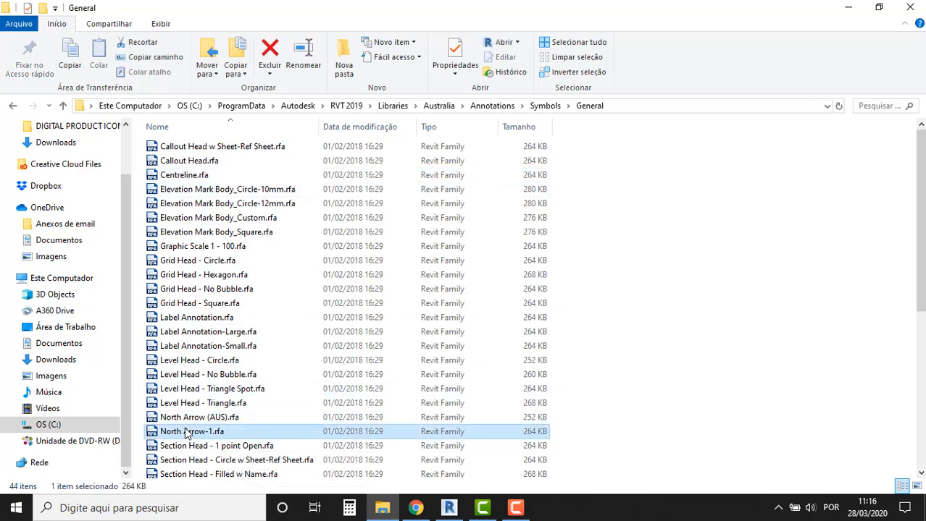
click(449, 508)
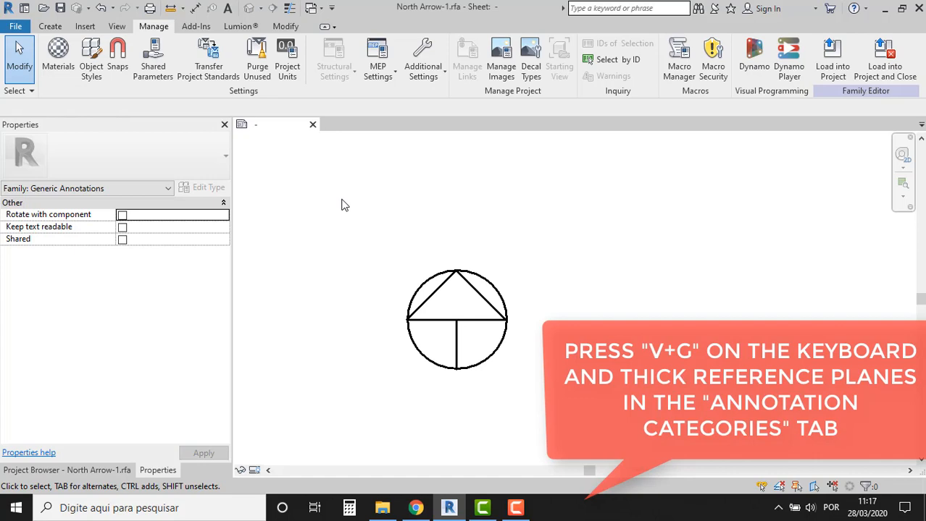
Turn on Reference Planes under Annotation Categories in Visibility/Graphics (VG).
key(v+g)
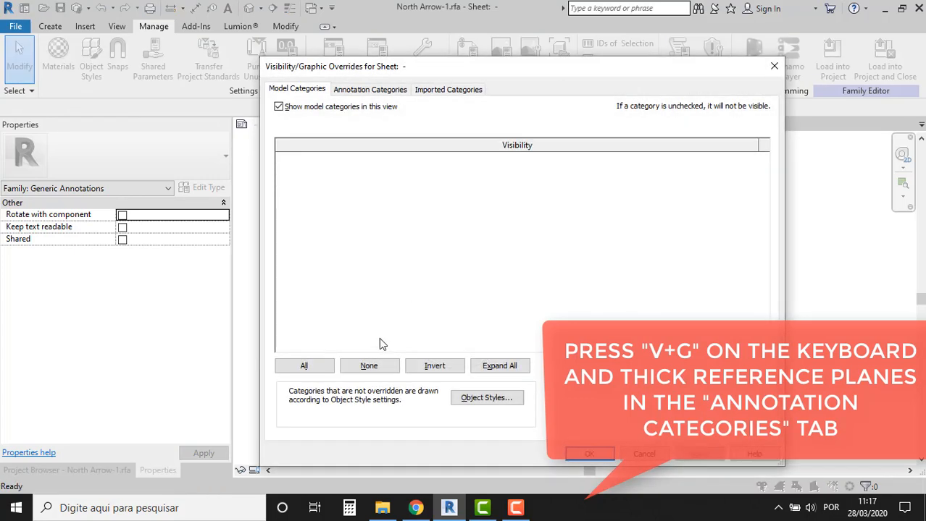
click(371, 89)
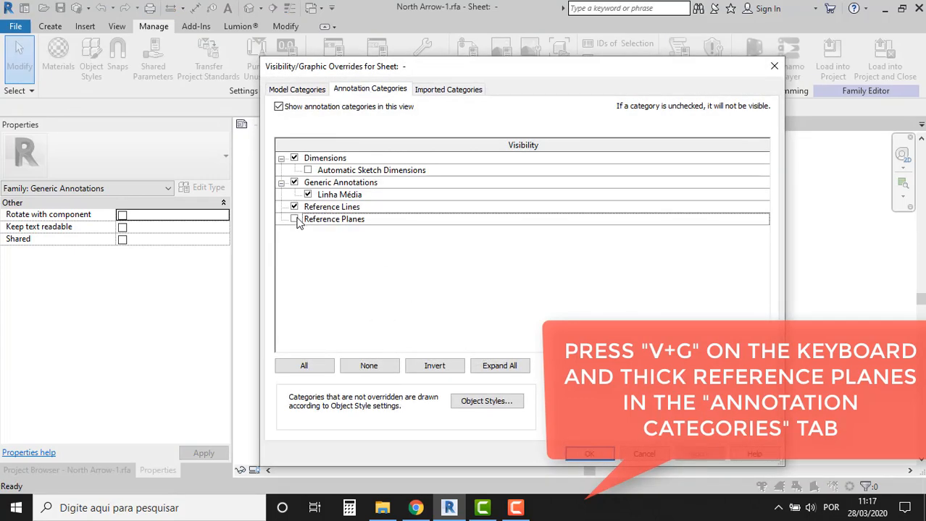
click(294, 218)
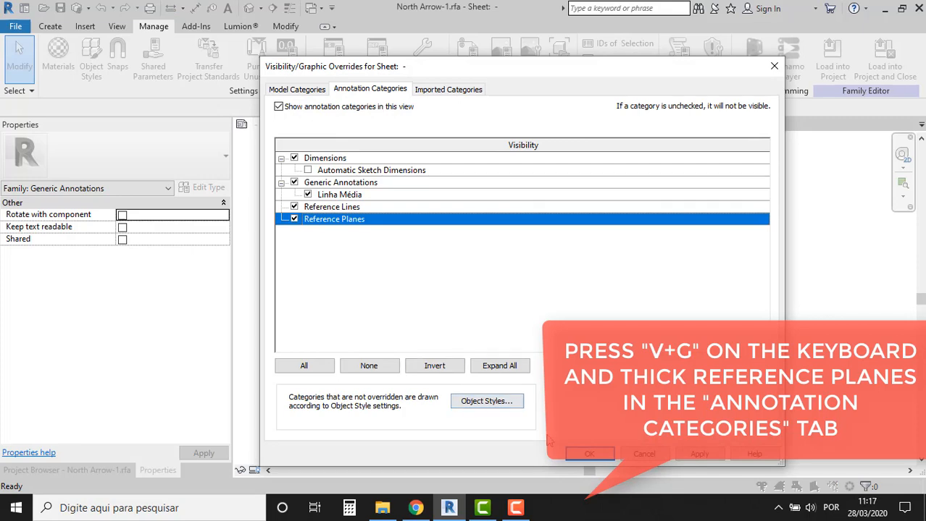
click(589, 454)
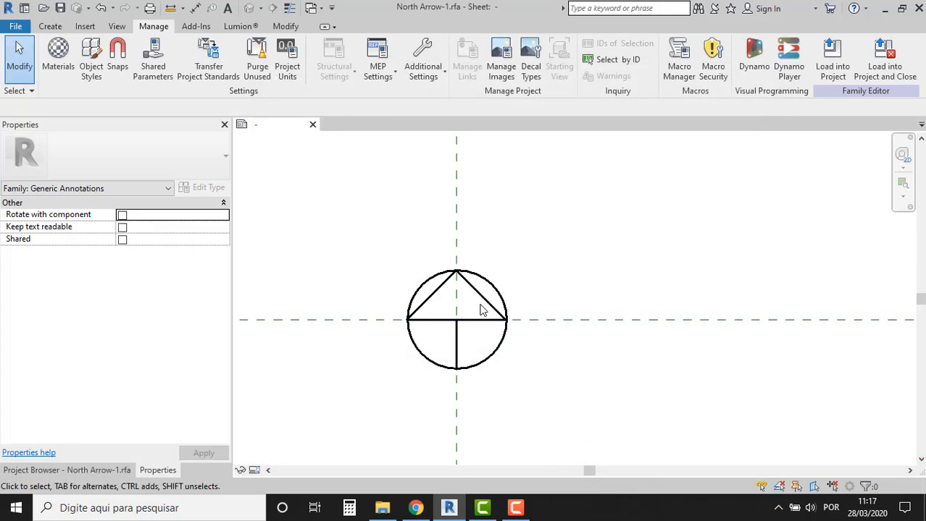
Redraw the arrow as a small circle with bold bar and N label.
click(481, 360)
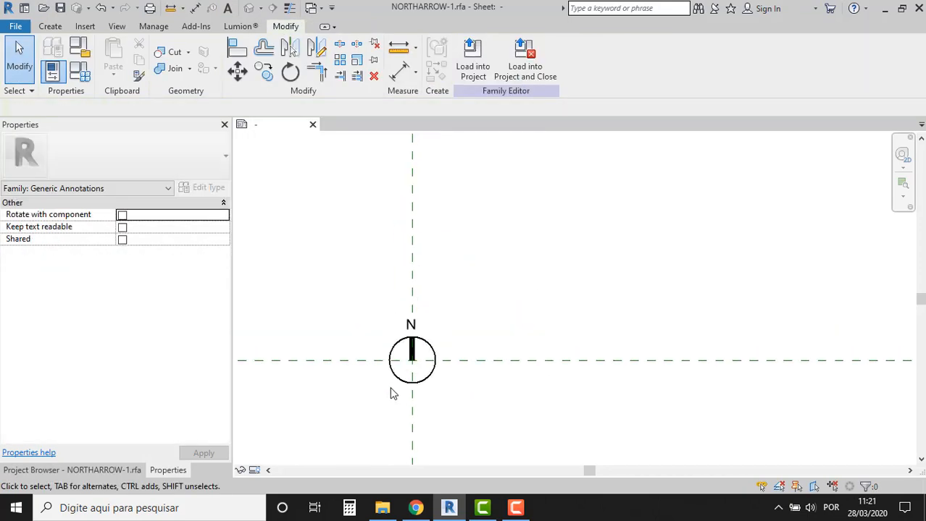
Save NORTHARROW-1 to the Desktop, then Save As a second copy.
click(15, 26)
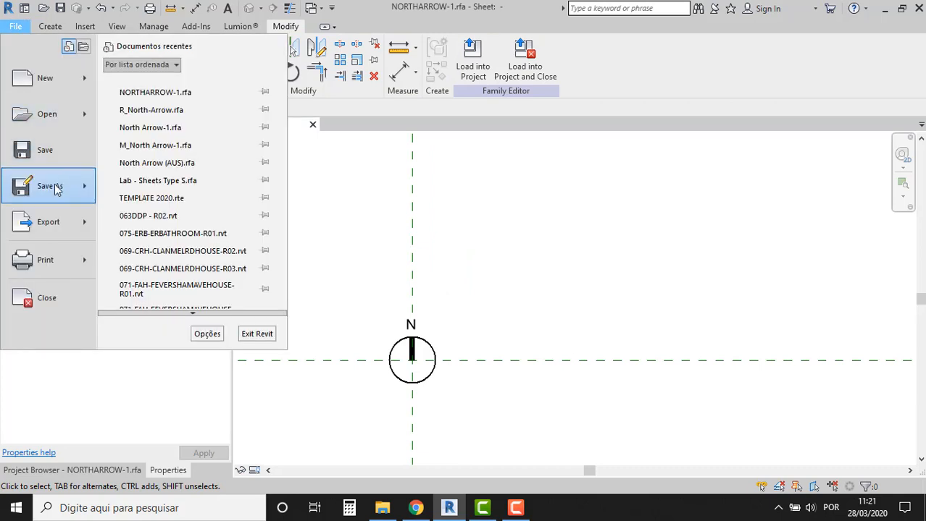
click(49, 186)
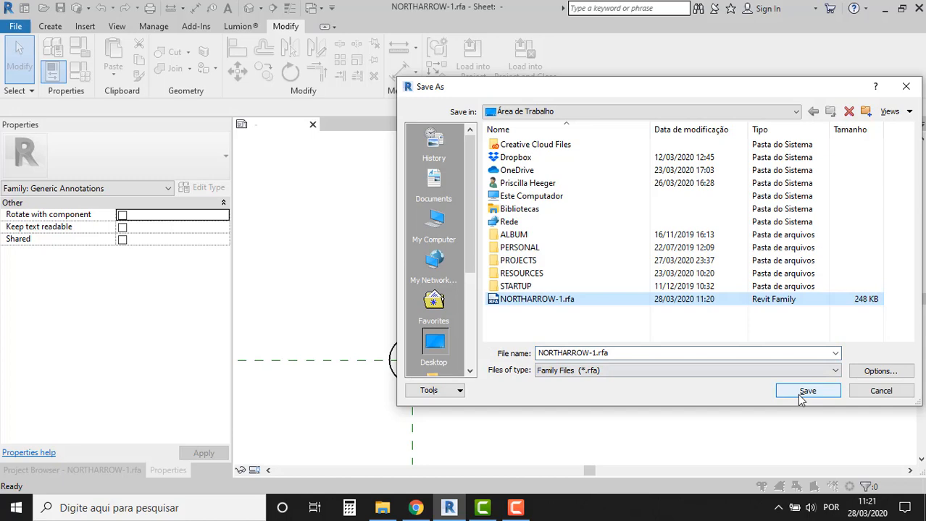
click(807, 391)
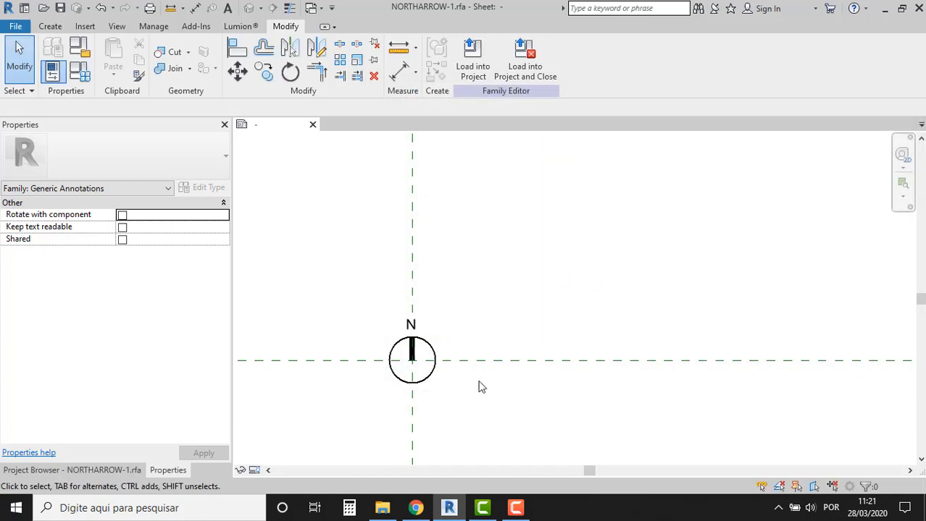
click(411, 360)
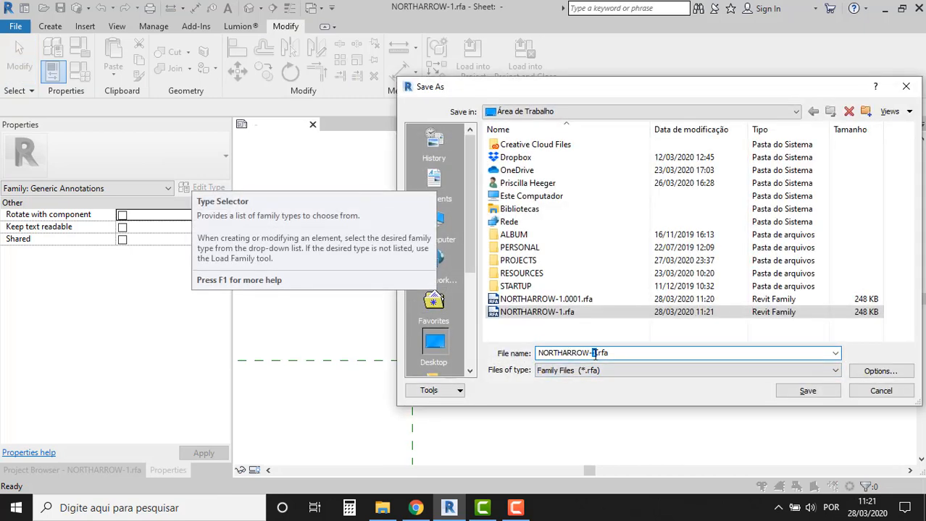
click(807, 391)
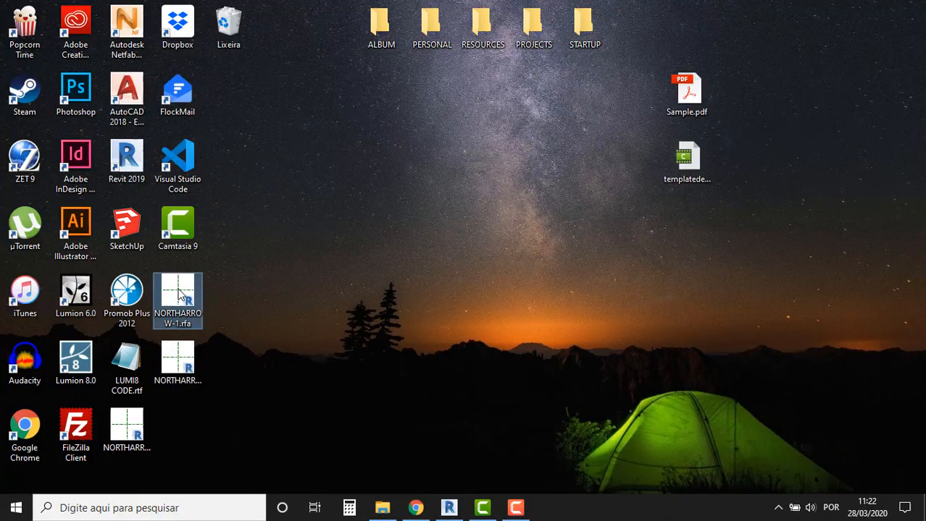
Place NORTHARROW-1 inside NORTHARROW-2 at the reference plane intersection.
double_click(178, 293)
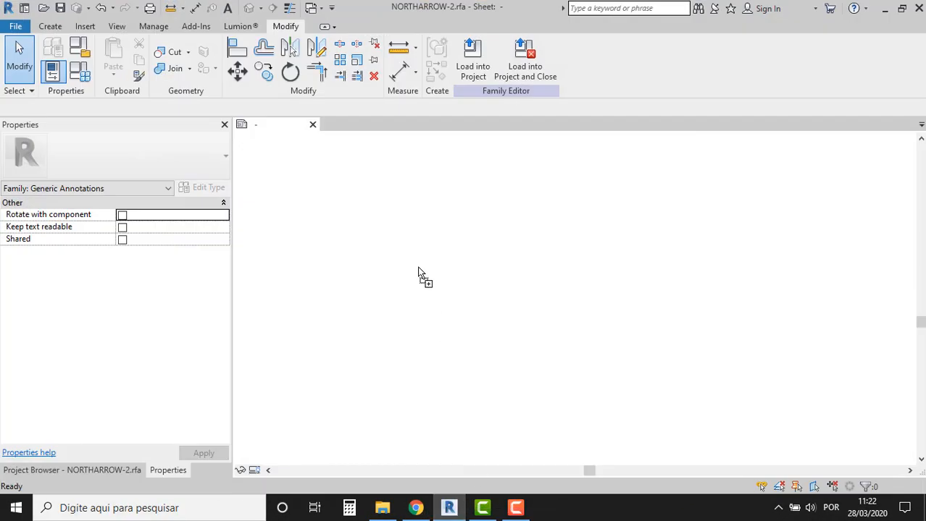
click(50, 26)
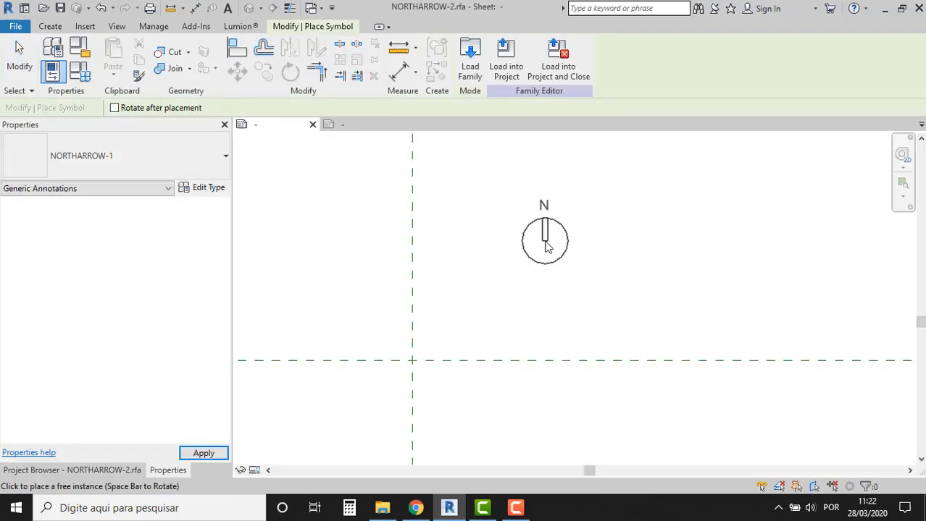
click(412, 360)
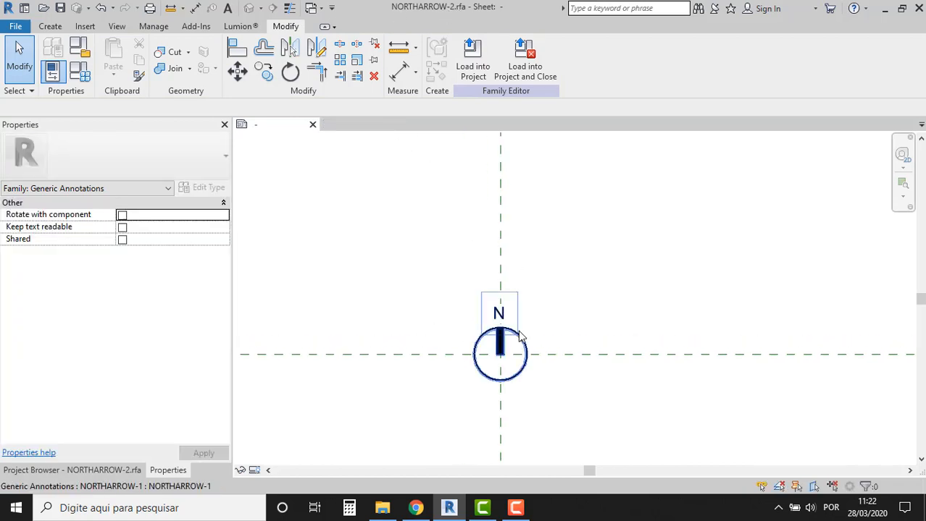
Dimension the 90° angle between the vertical and horizontal reference planes.
click(499, 355)
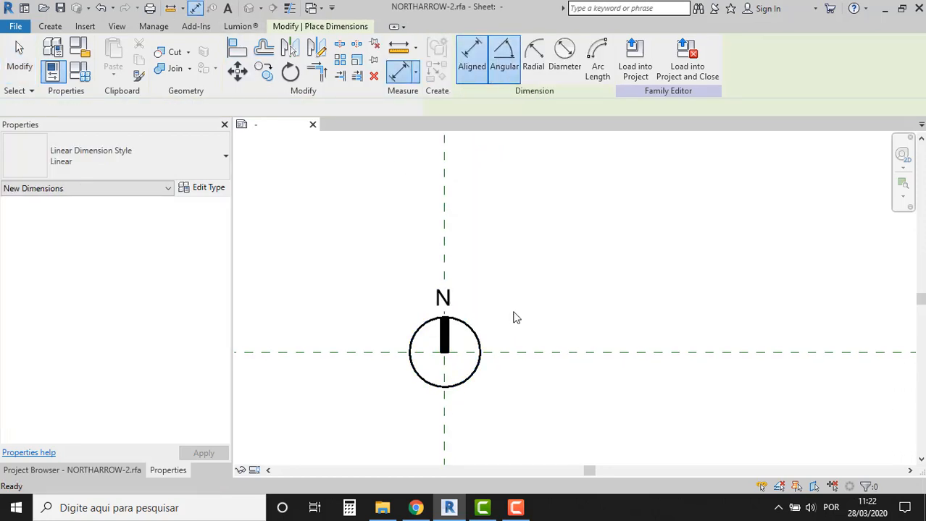
click(504, 55)
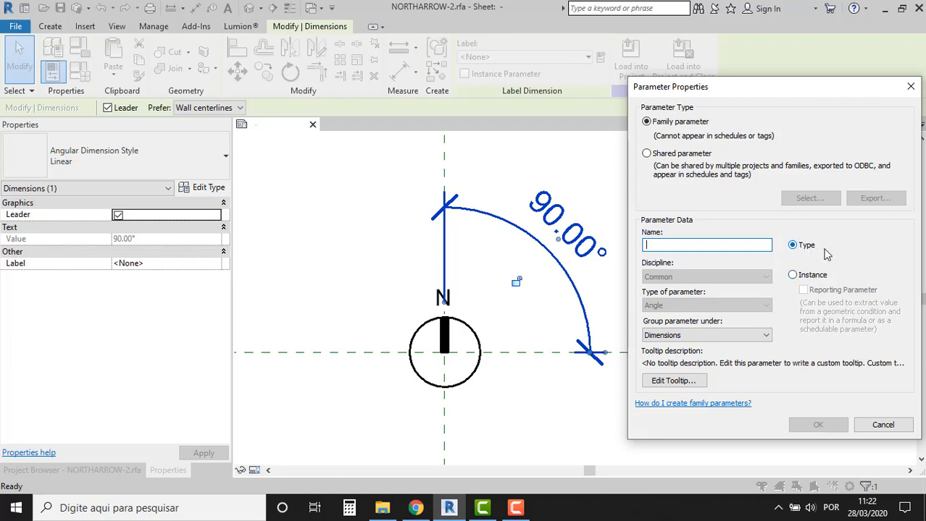
Label the angular dimension with a new 'North Angle' type parameter.
text(nORTH)
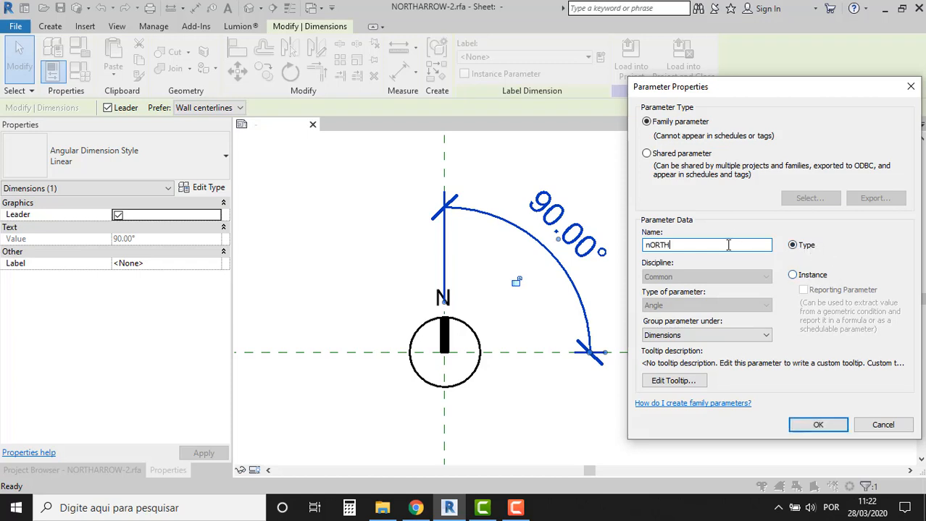
text(North Angle)
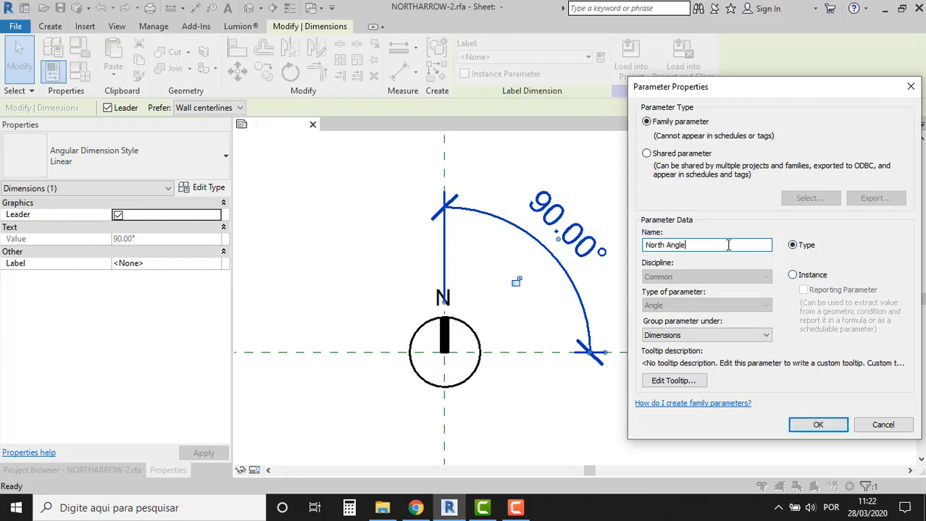
click(818, 424)
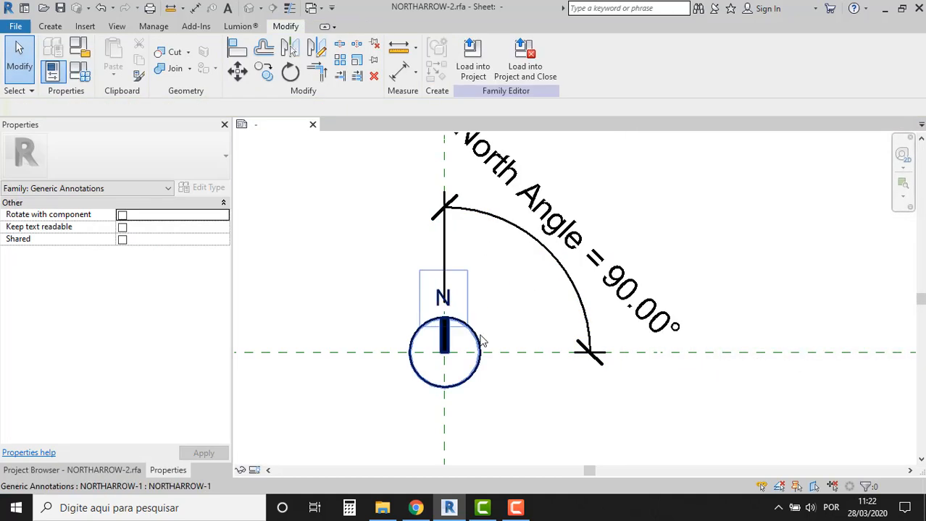